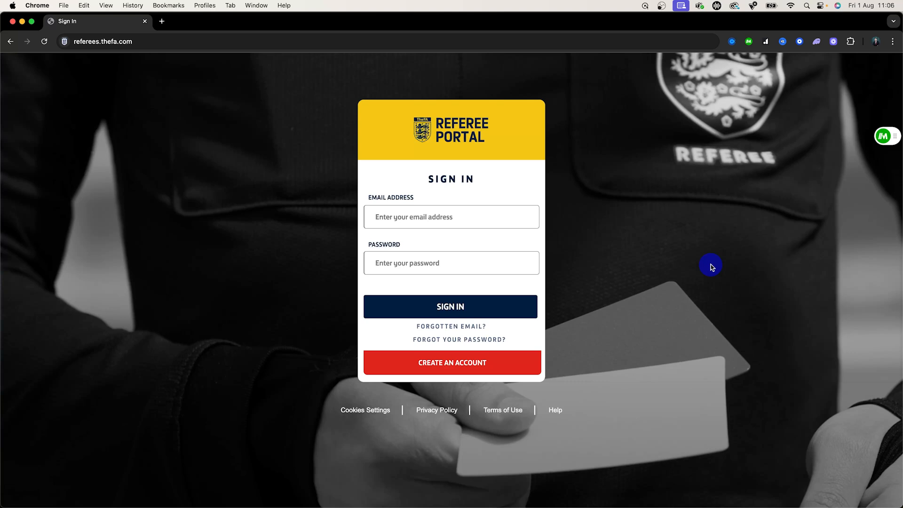
mouse_move(87, 56)
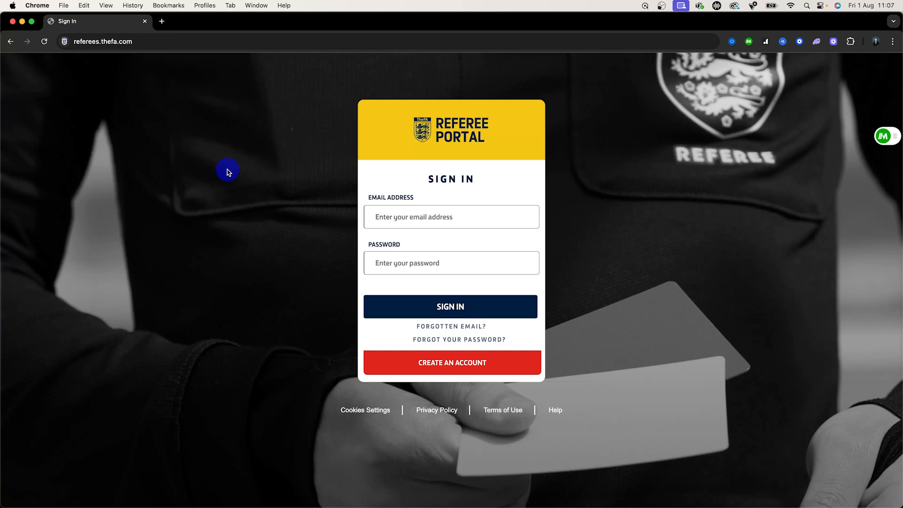
Step: Enter the account email in the Sign In page's Email Address field
left_click(451, 217)
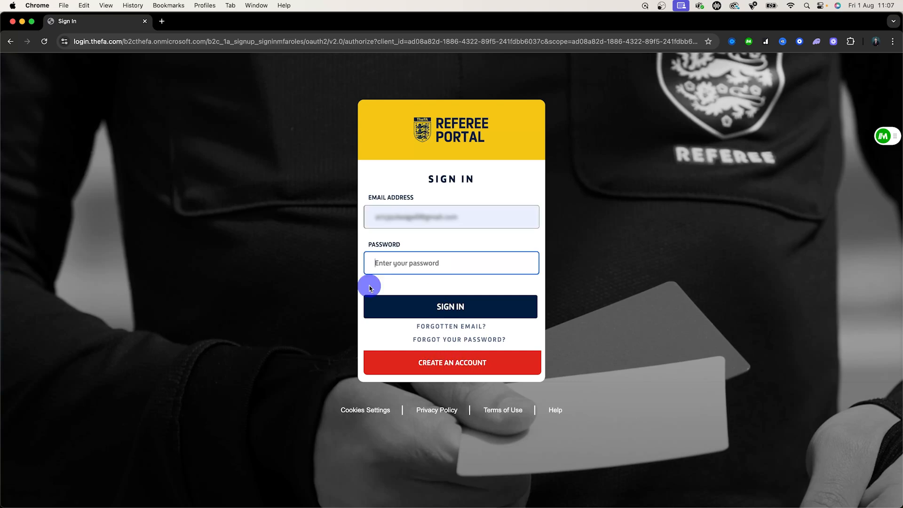
mouse_move(438, 287)
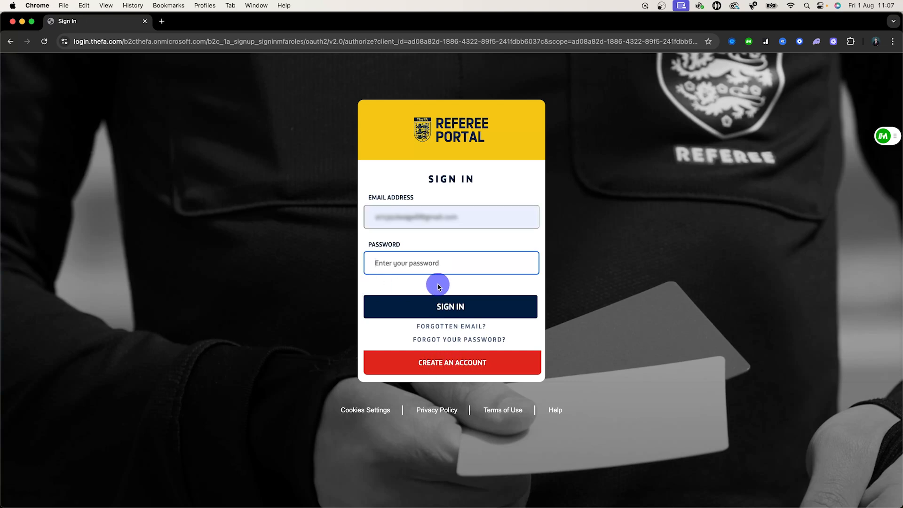
Step: Submit sign-in, send and enter the emailed verification code, then verify and continue
left_click(451, 306)
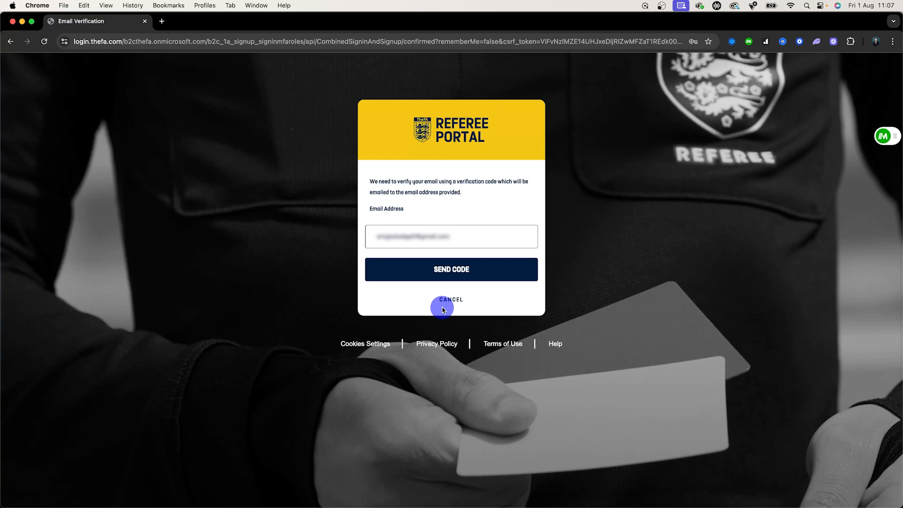
mouse_move(463, 243)
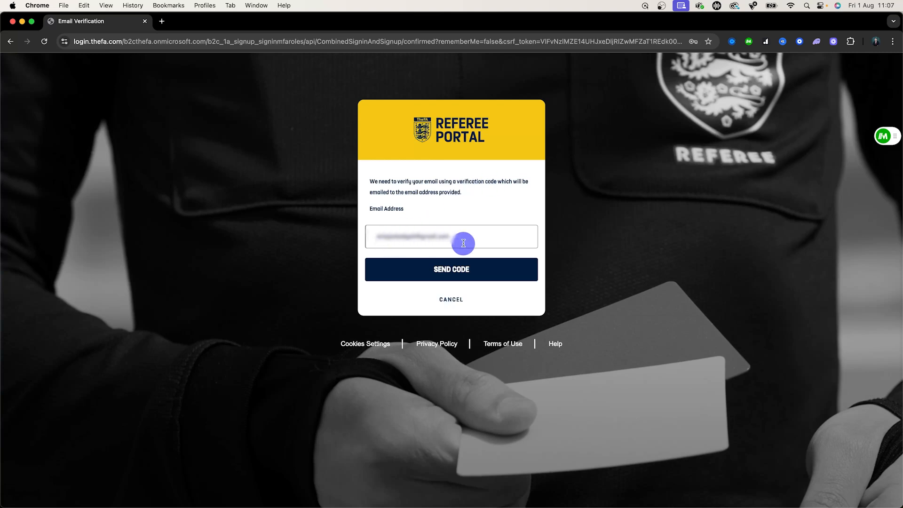
left_click(452, 269)
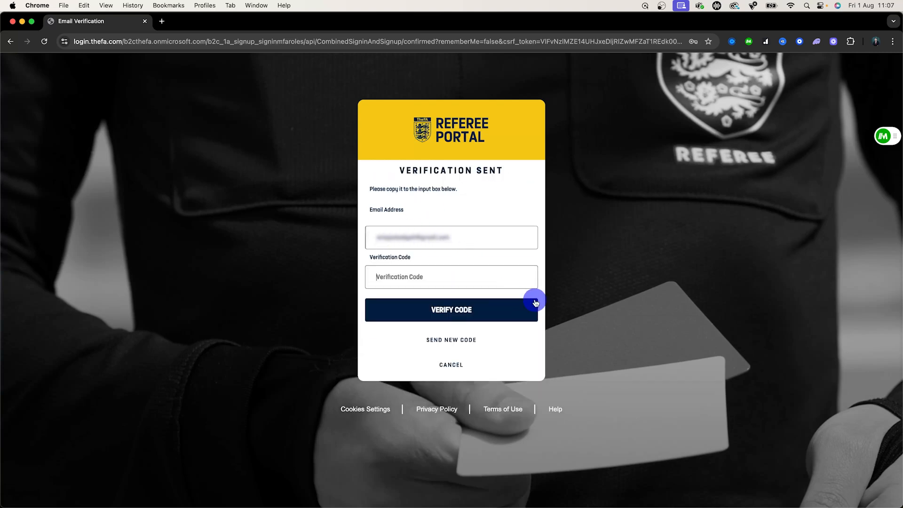
left_click(452, 309)
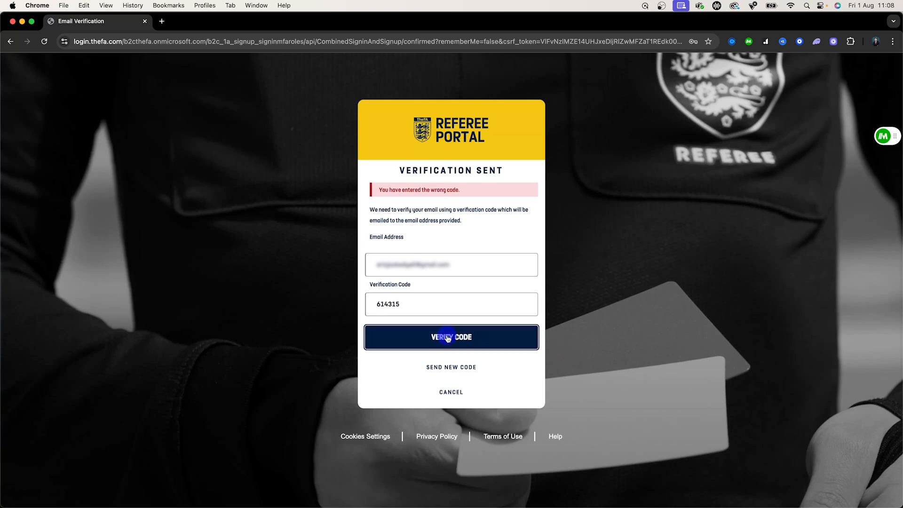
left_click(451, 337)
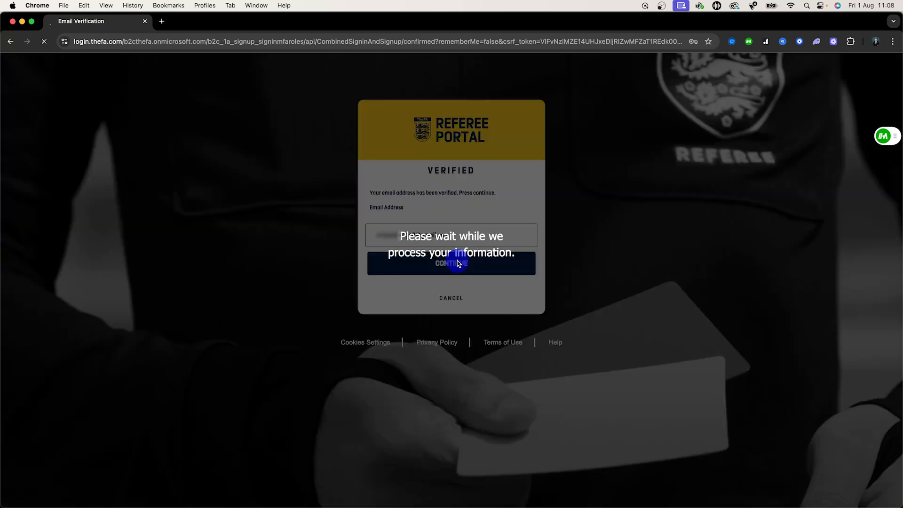
left_click(451, 263)
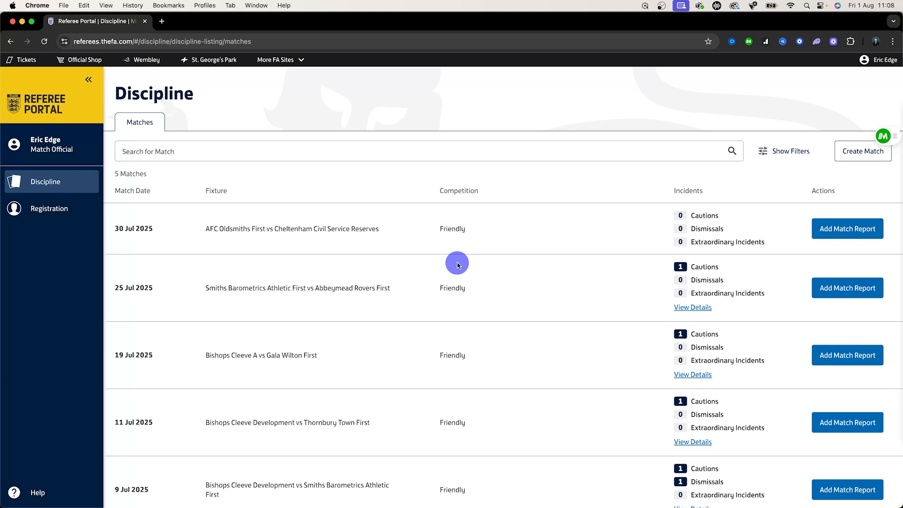
Step: Show the Discipline list filters and start creating a new match
left_click(790, 152)
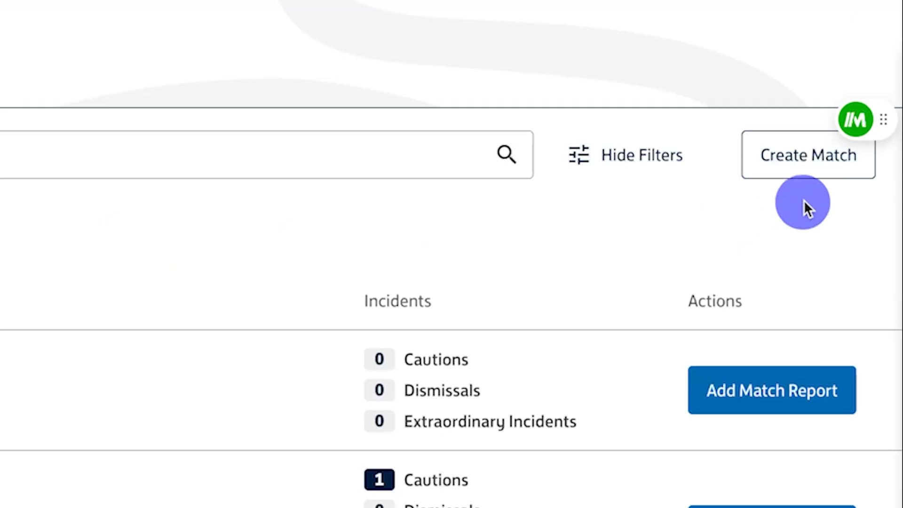
mouse_move(824, 208)
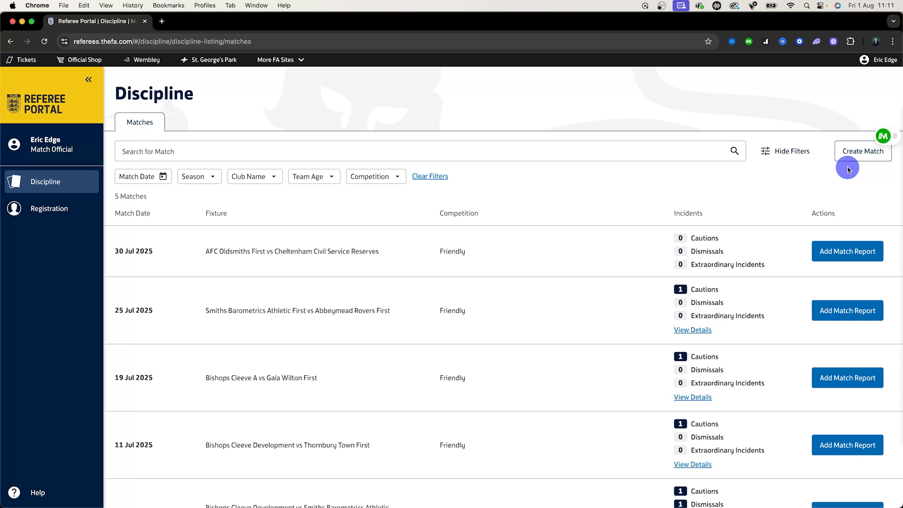
left_click(862, 151)
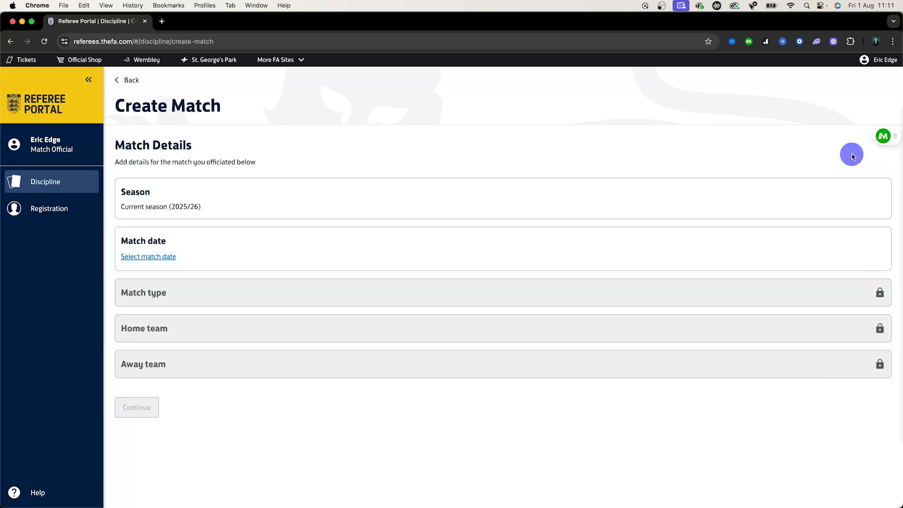
Step: Set match date 1 Aug 2025, type Friendly, and home club Bishops Cleeve
left_click(148, 256)
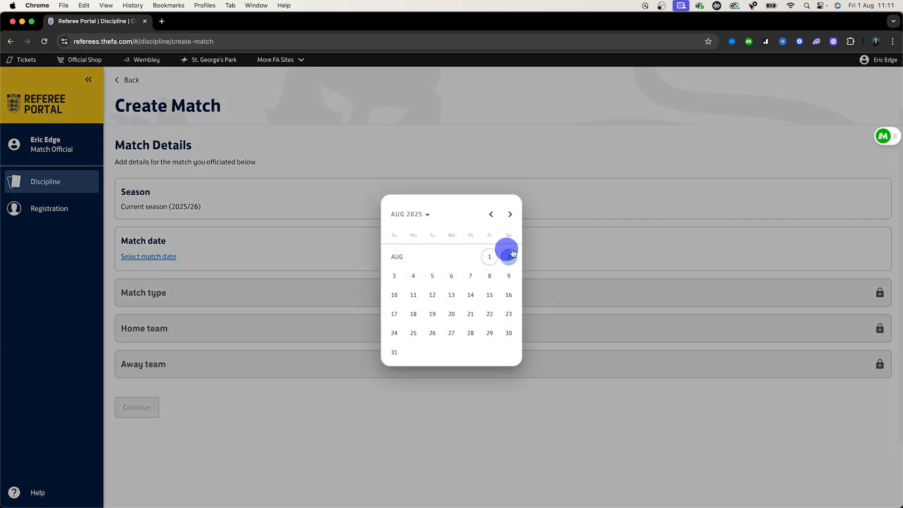
left_click(489, 257)
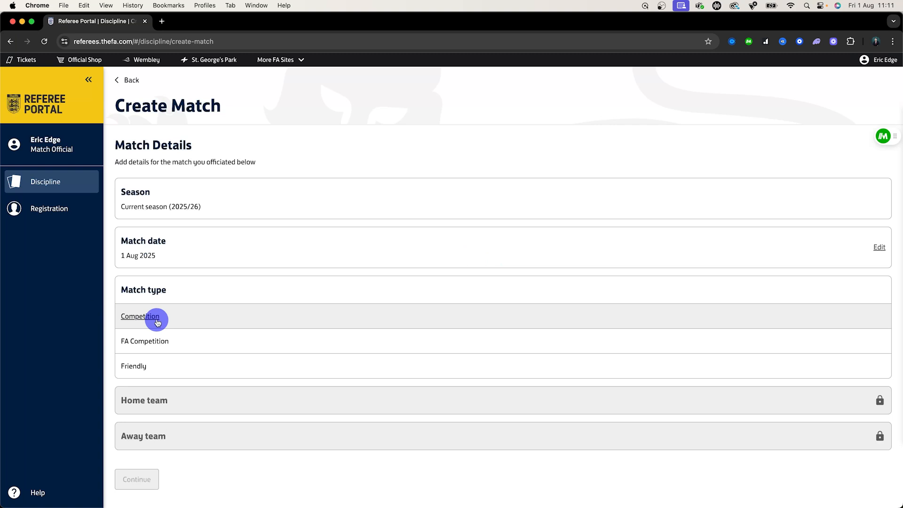
left_click(146, 354)
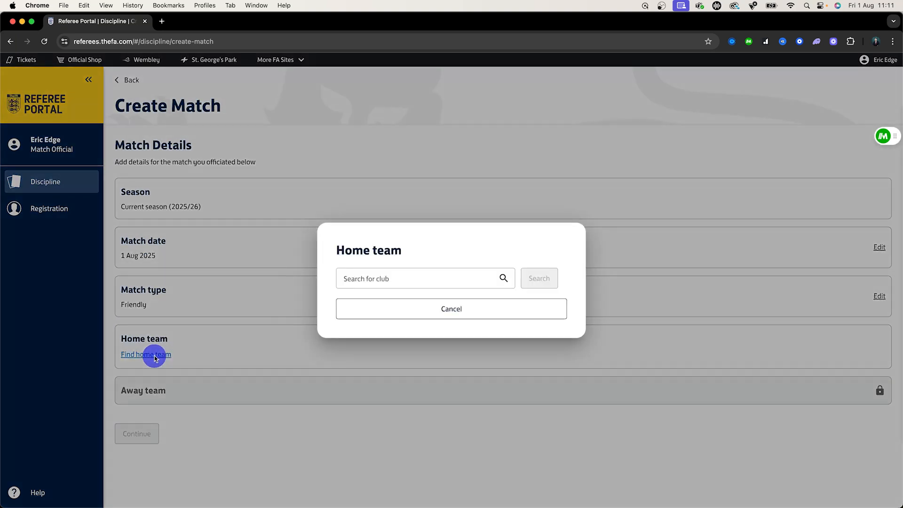
left_click(415, 278)
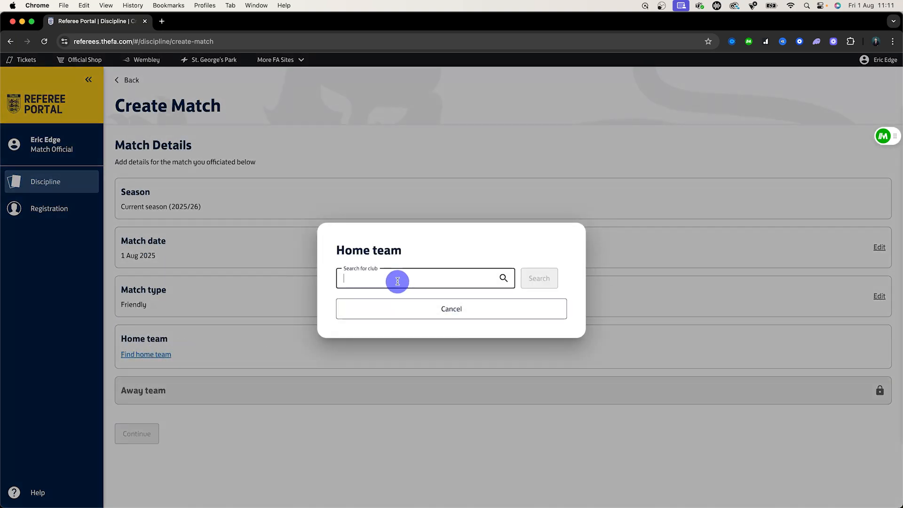
type("Bishops Cleeve")
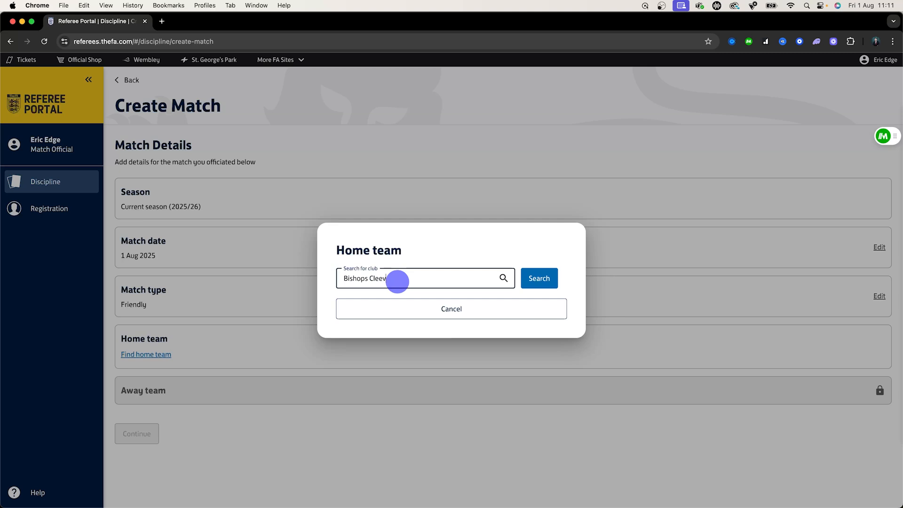
left_click(539, 278)
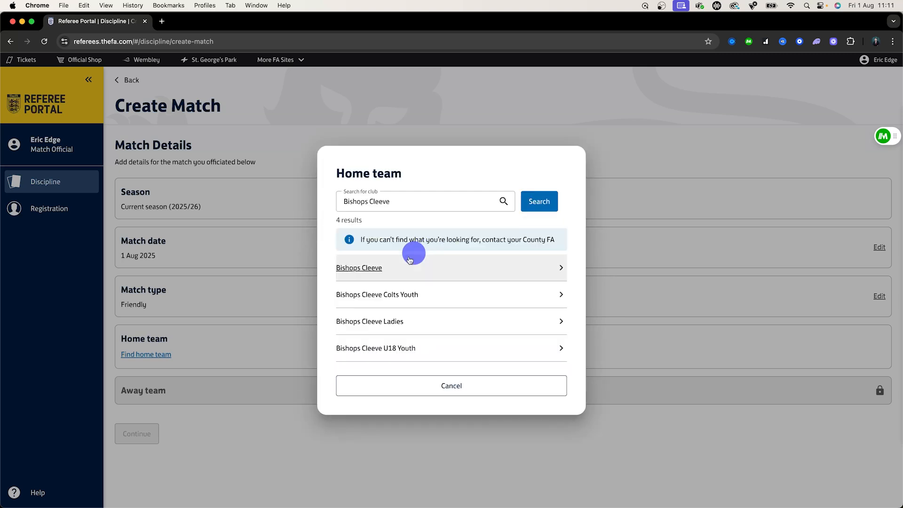
left_click(359, 268)
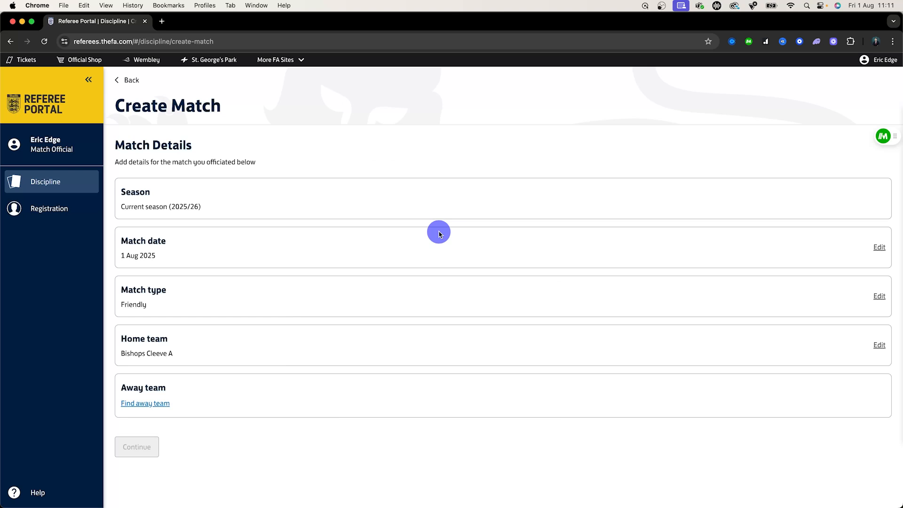
Step: Search 'Smiths Baro', pick Smiths Barometrics Athletic First as away team, and create the match
left_click(146, 403)
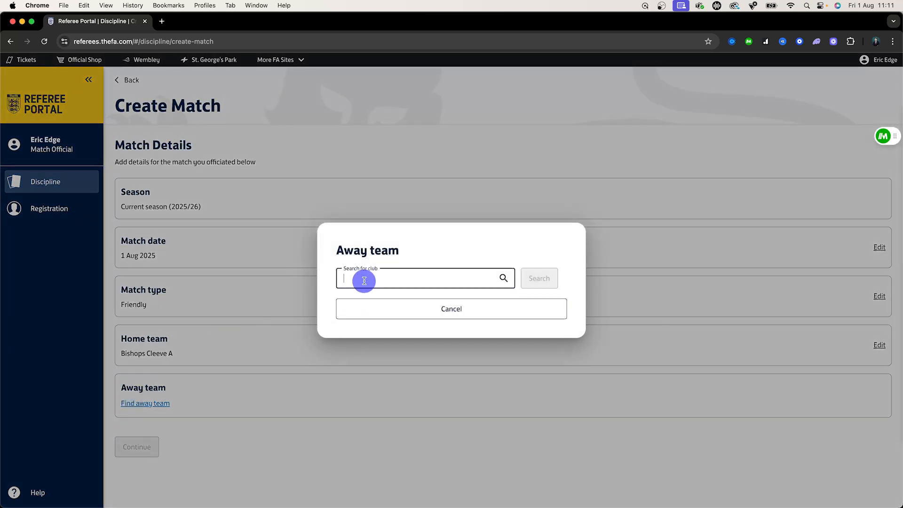
type("Smiths Baro")
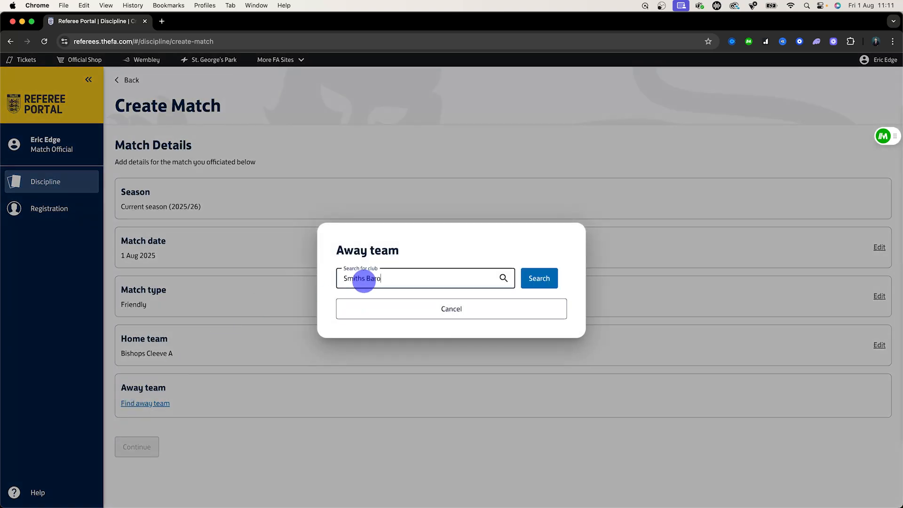
left_click(538, 278)
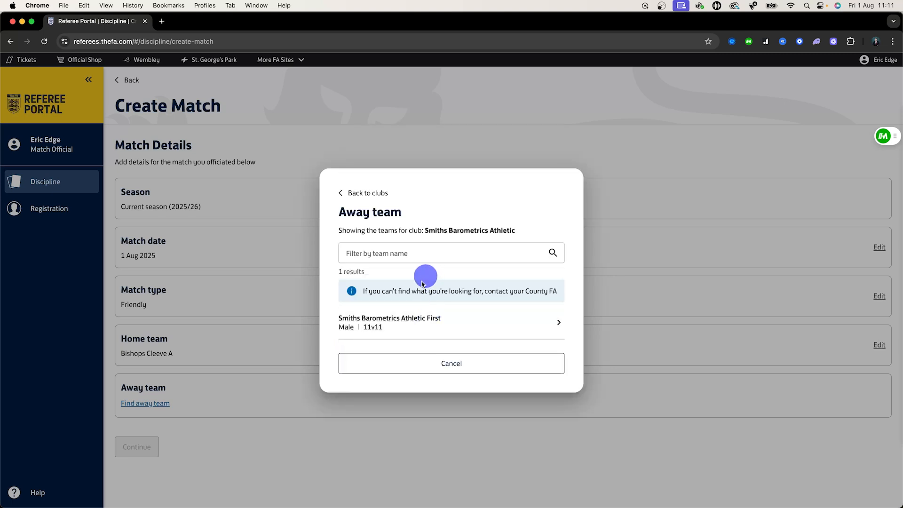
left_click(451, 322)
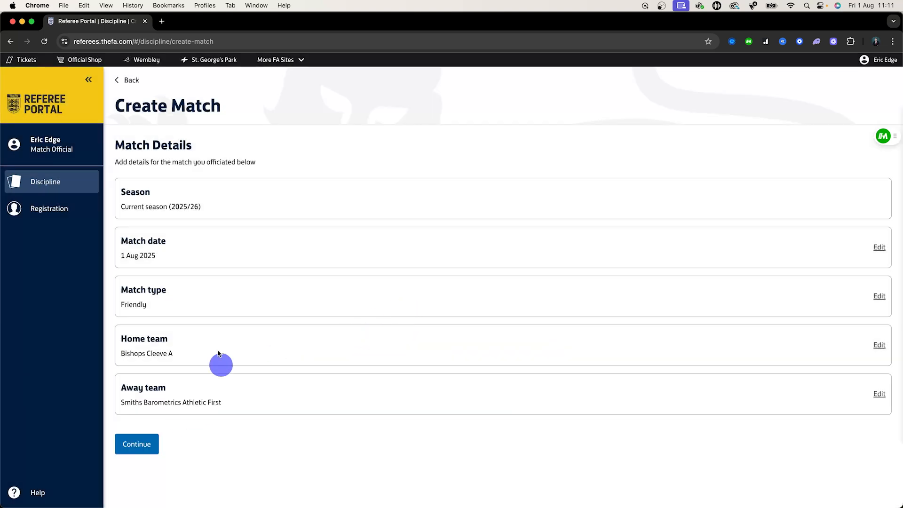
left_click(136, 444)
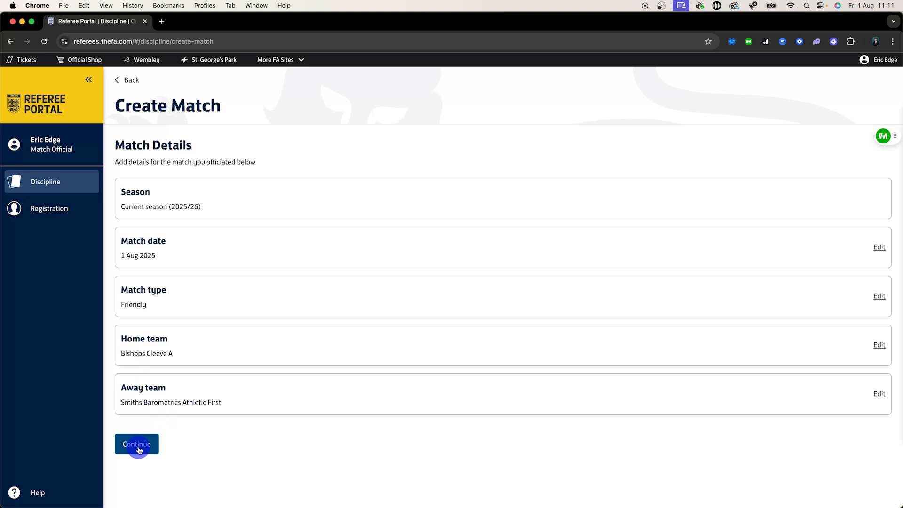
left_click(137, 444)
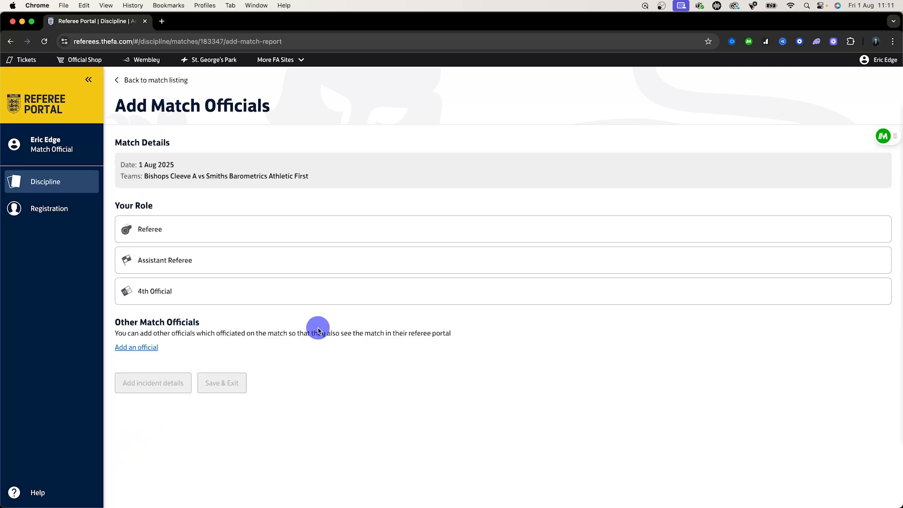
mouse_move(346, 368)
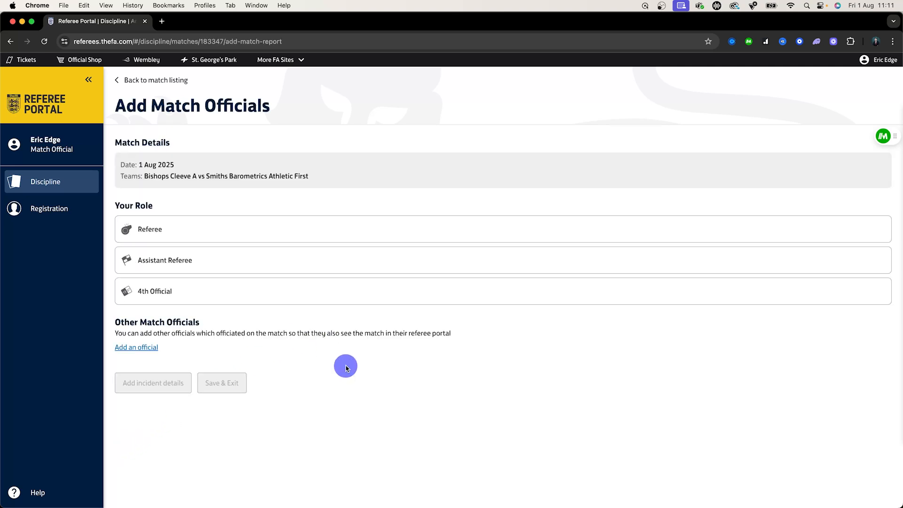
mouse_move(225, 264)
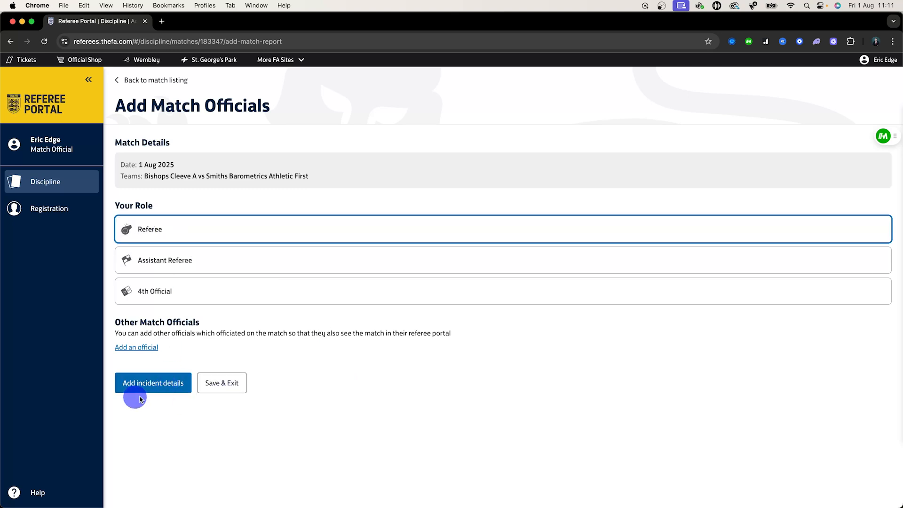
Step: Begin adding incident details for the match to report a caution
left_click(153, 383)
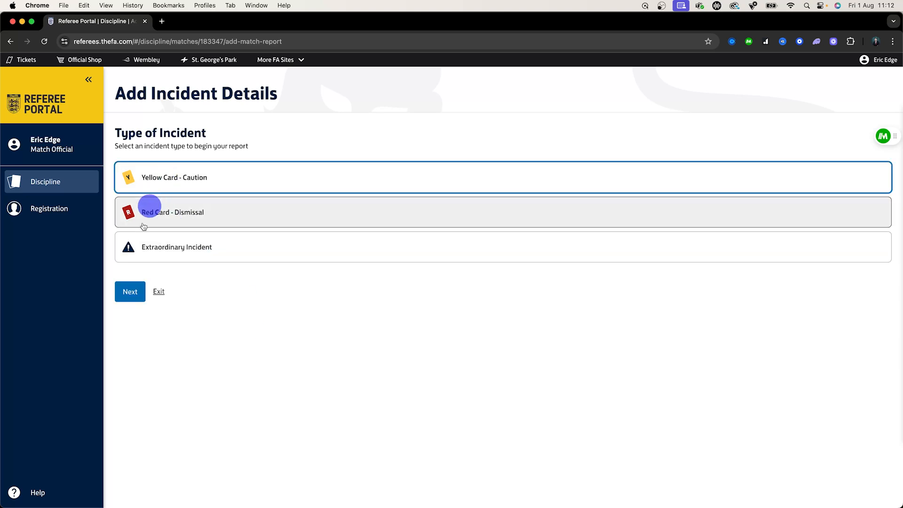
Step: Proceed with the Yellow Card caution and choose offence code C4 - Delays the restart of play
left_click(130, 292)
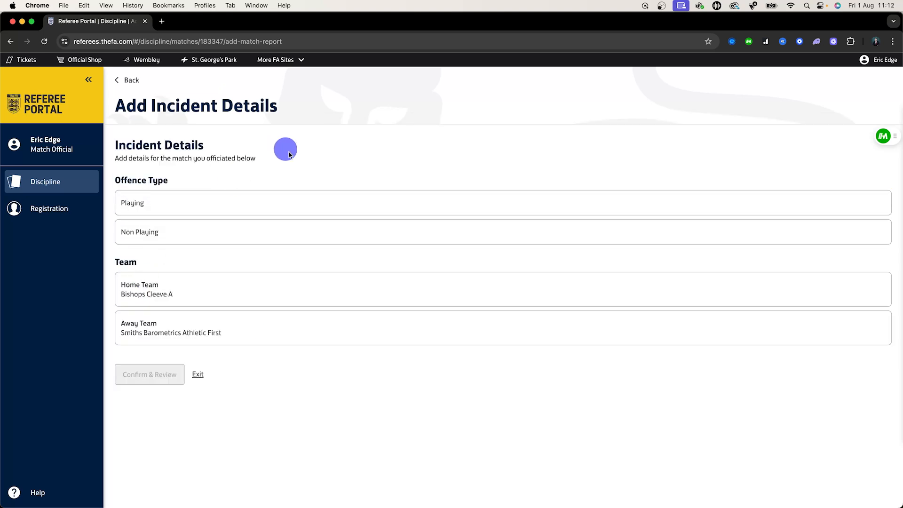
mouse_move(290, 154)
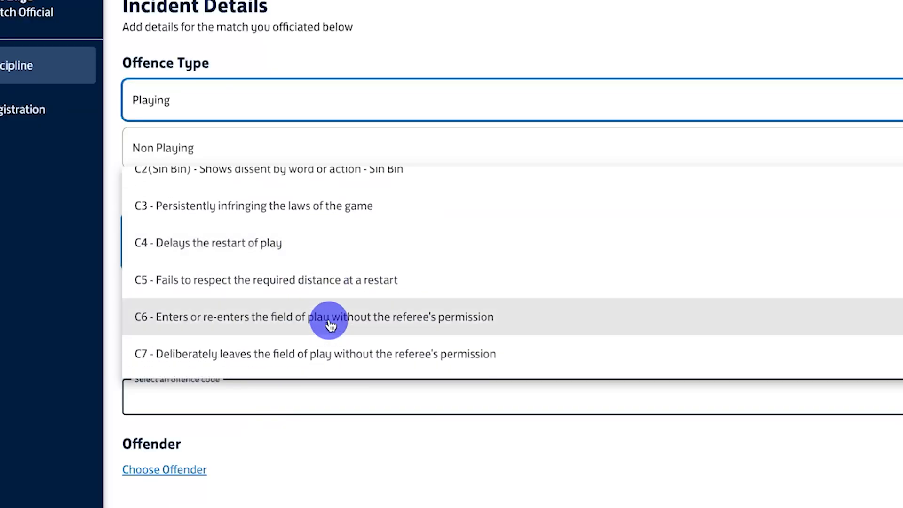
scroll("up", 3)
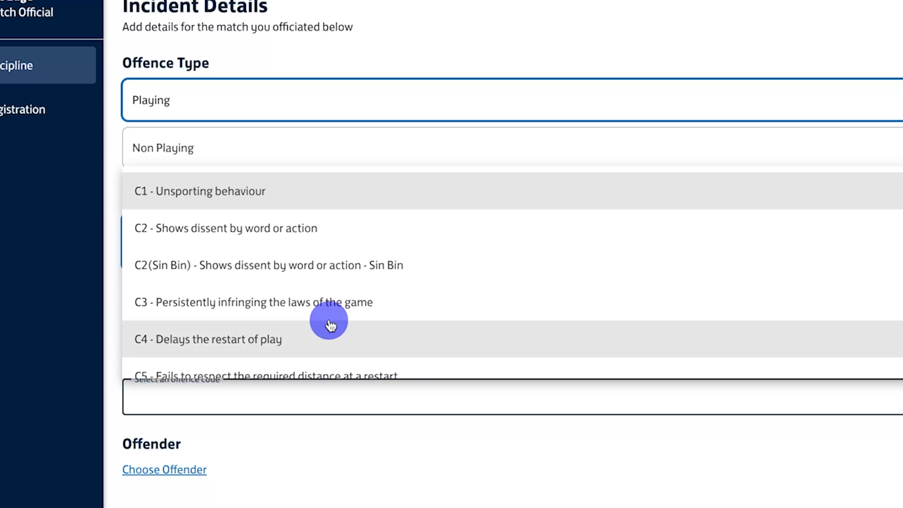
mouse_move(352, 363)
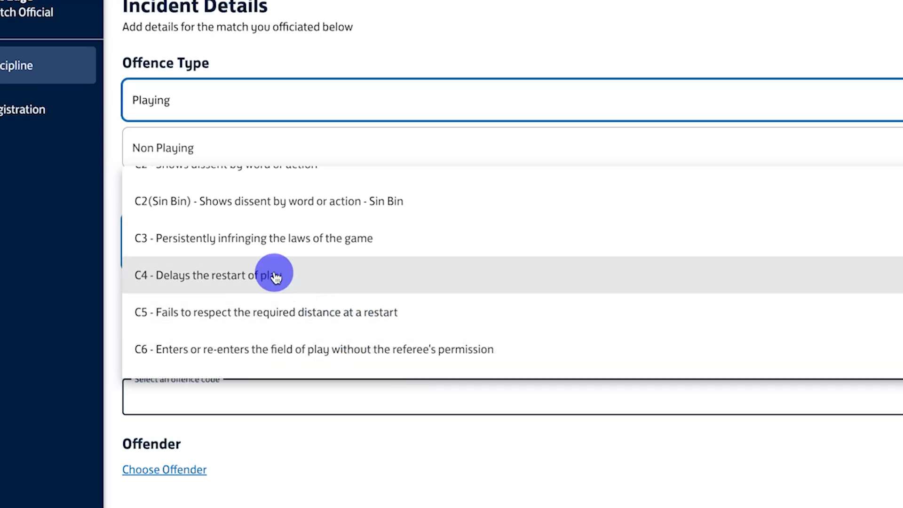
mouse_move(324, 279)
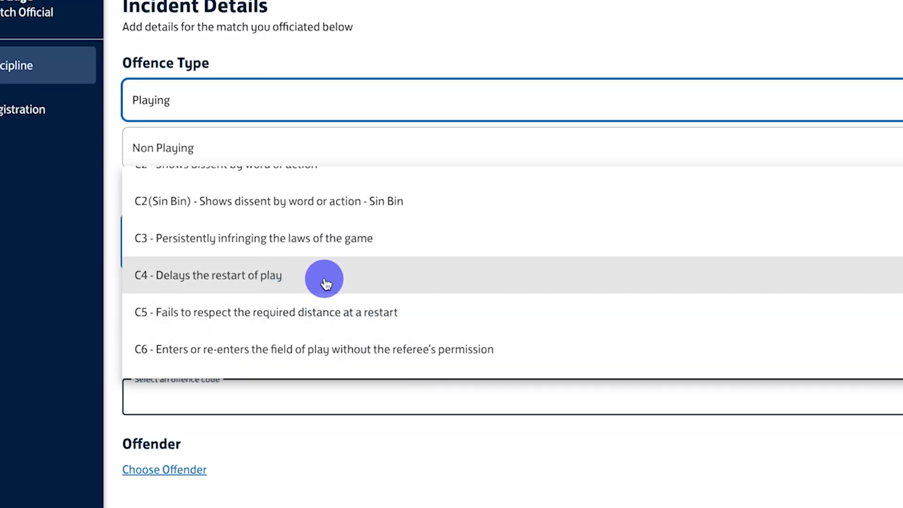
left_click(207, 276)
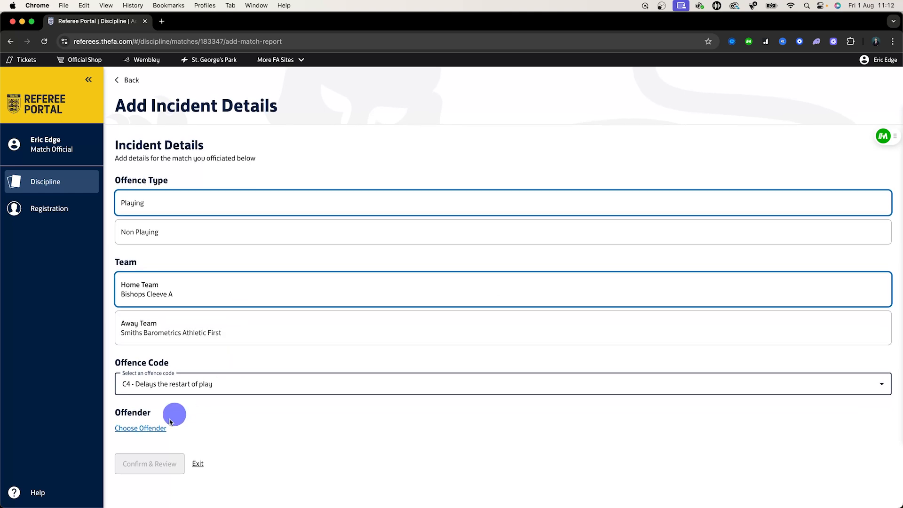
left_click(140, 429)
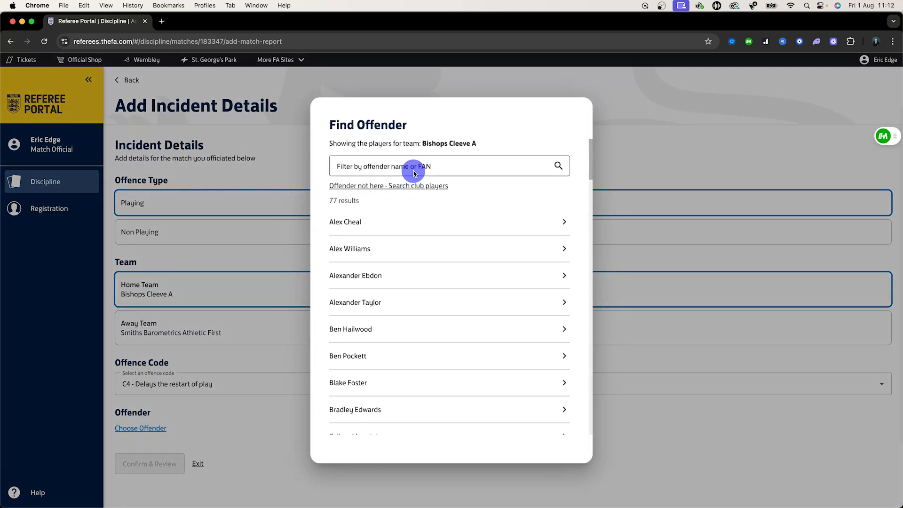
left_click(403, 166)
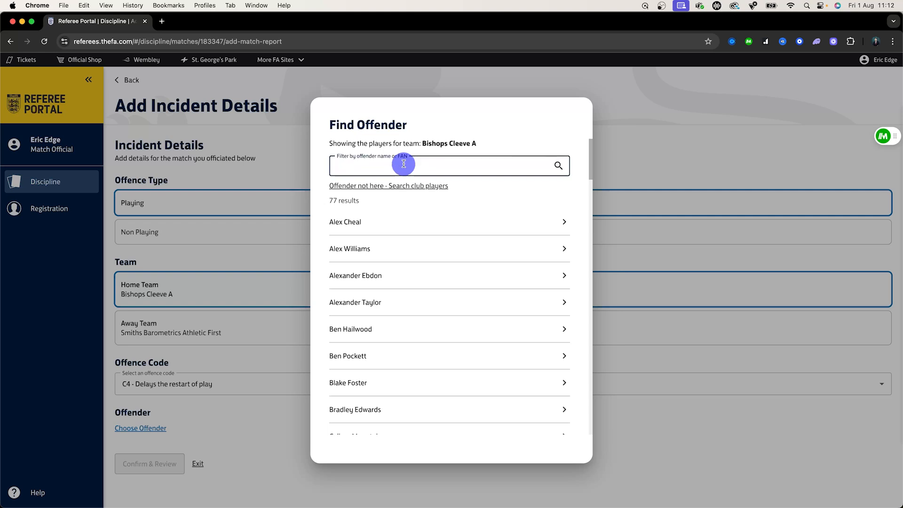
type("Alex")
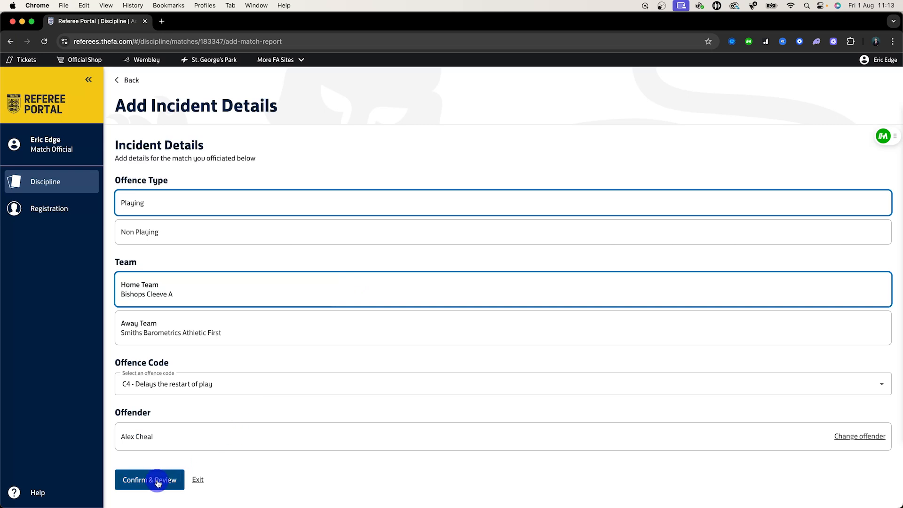
left_click(149, 480)
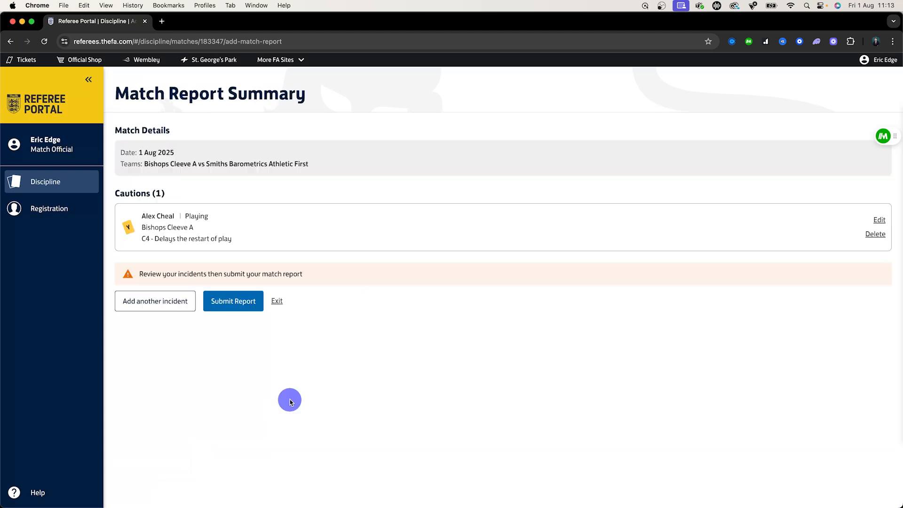
mouse_move(457, 174)
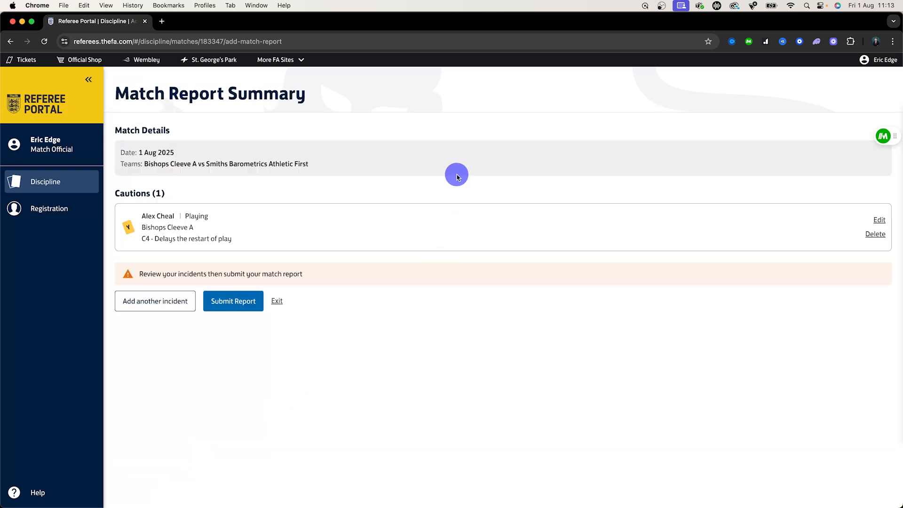
mouse_move(260, 257)
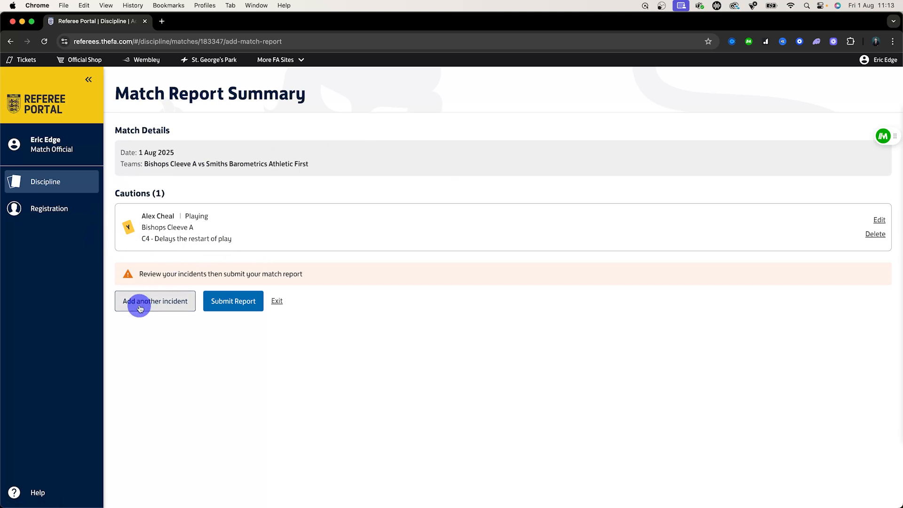
mouse_move(206, 407)
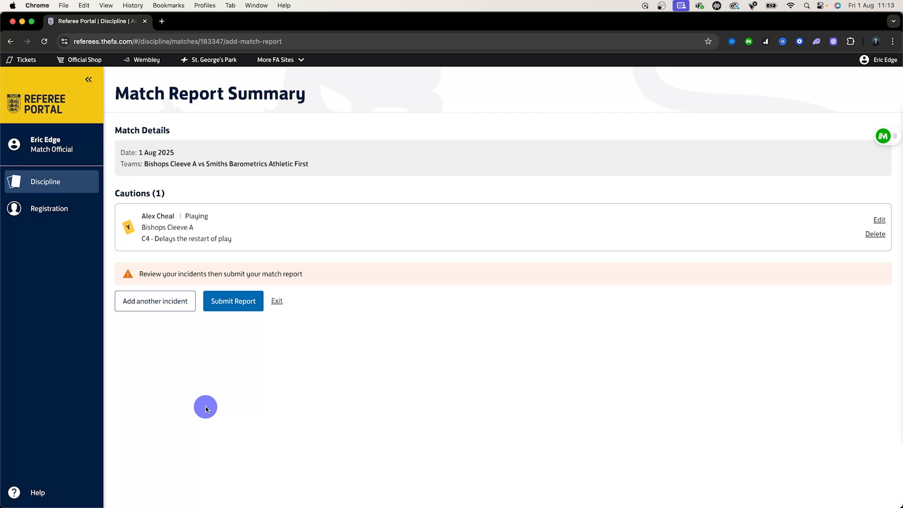